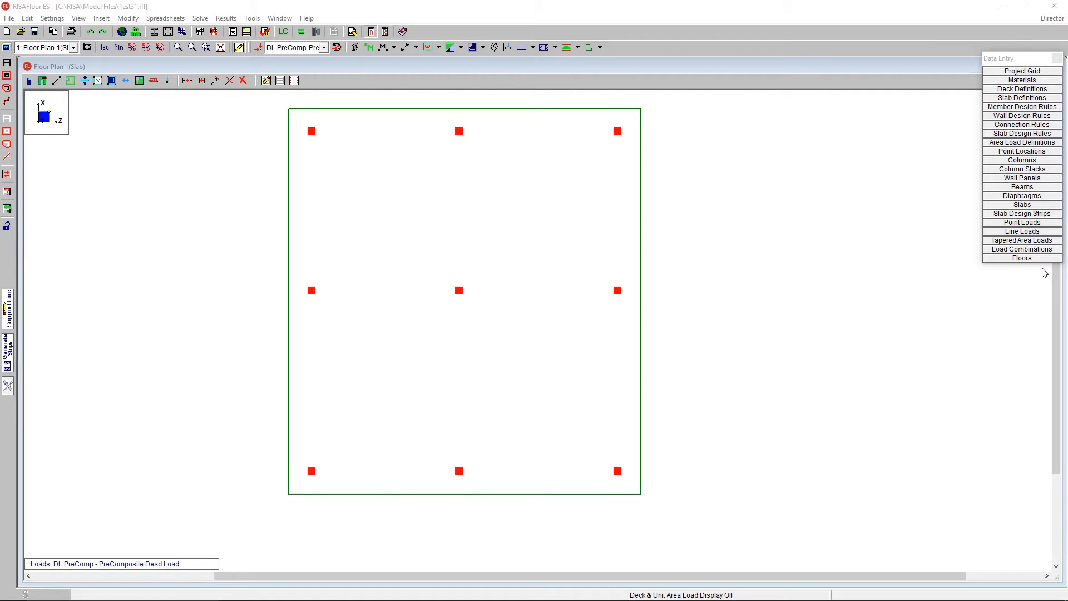
mouse_move(1026, 260)
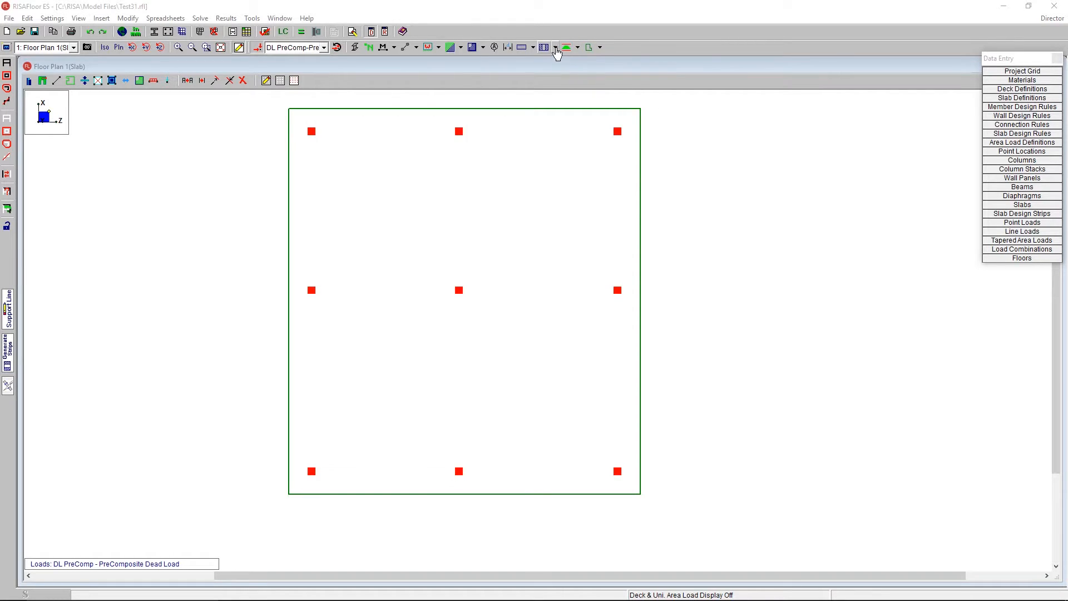
- Show all support lines with their design strips from the toolbar strip display choice
left_click(554, 47)
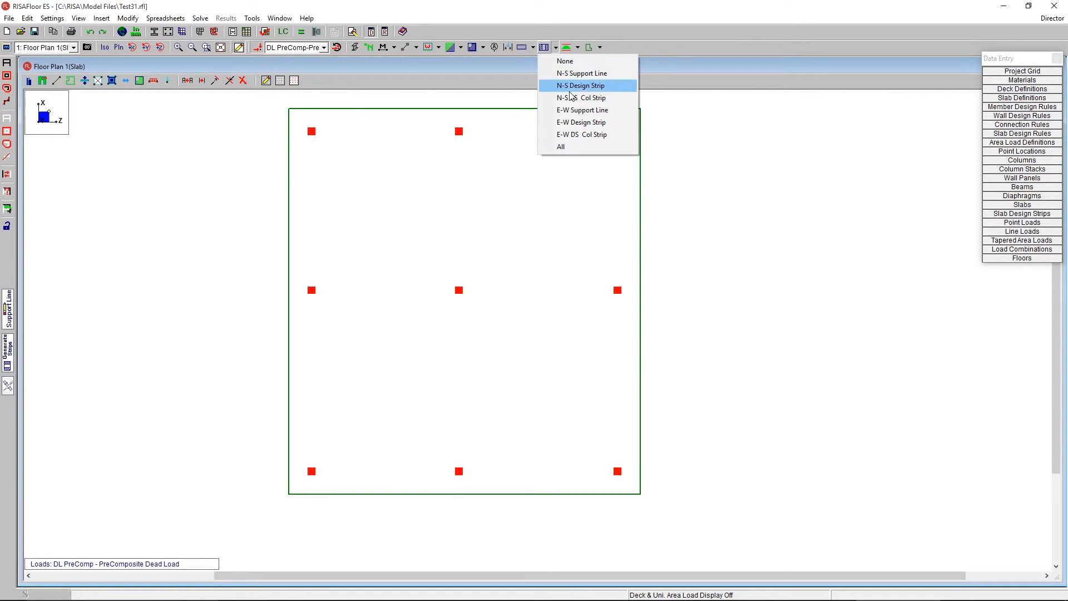
left_click(581, 84)
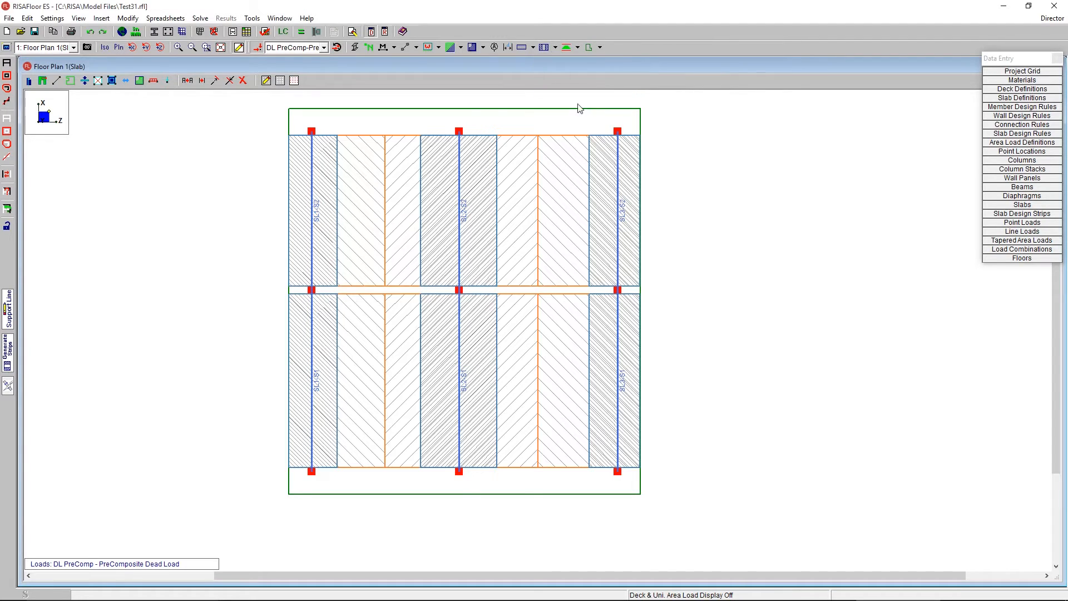
mouse_move(432, 218)
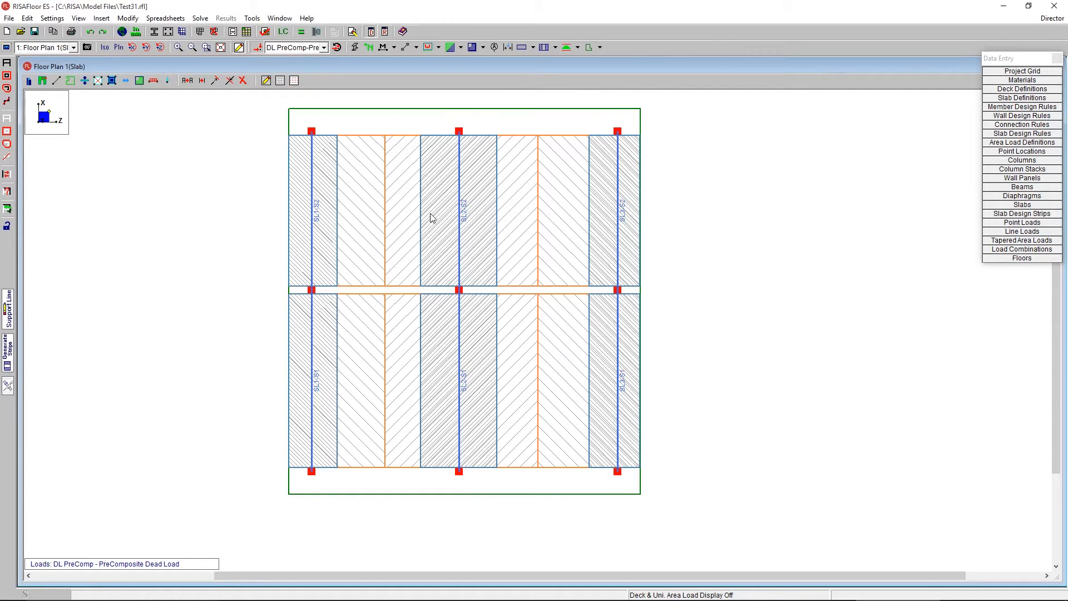
mouse_move(447, 456)
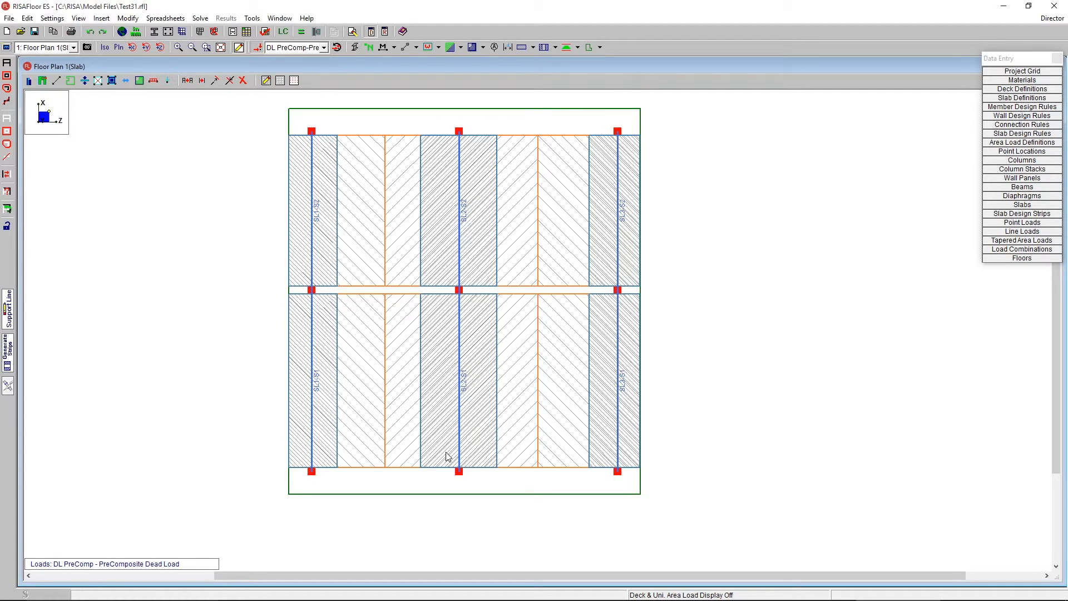
mouse_move(468, 385)
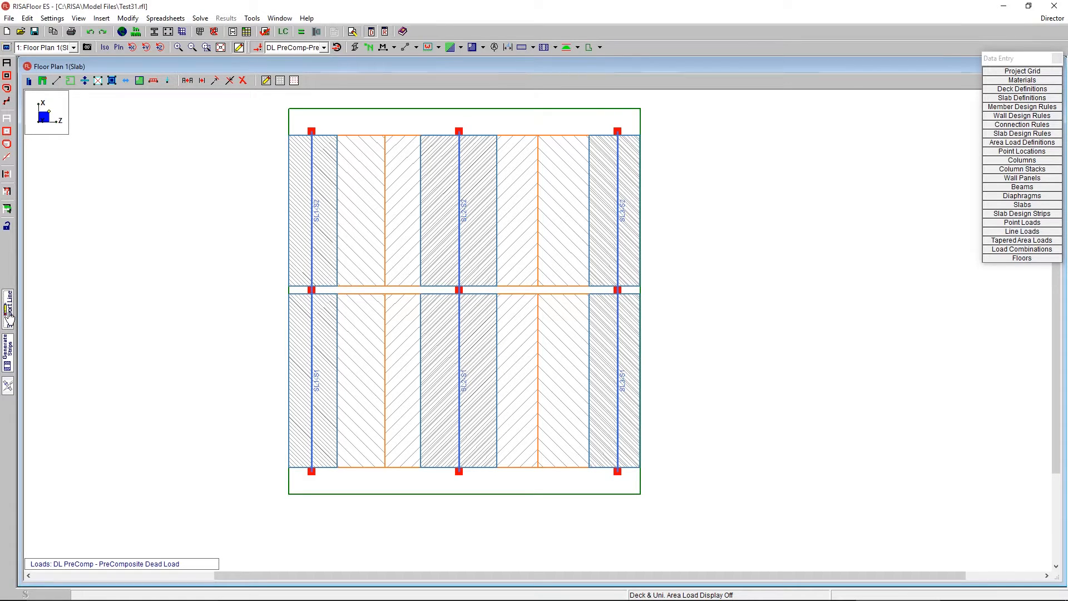
- Enable Drop Panel Thickness (Use checked) in the Support Line modify properties
left_click(8, 307)
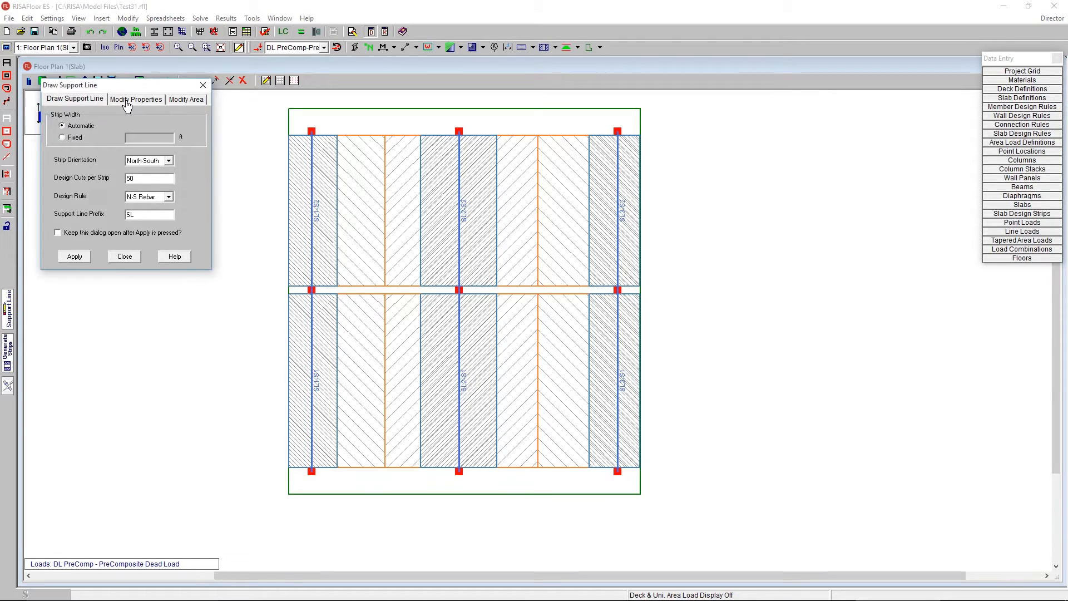
left_click(135, 99)
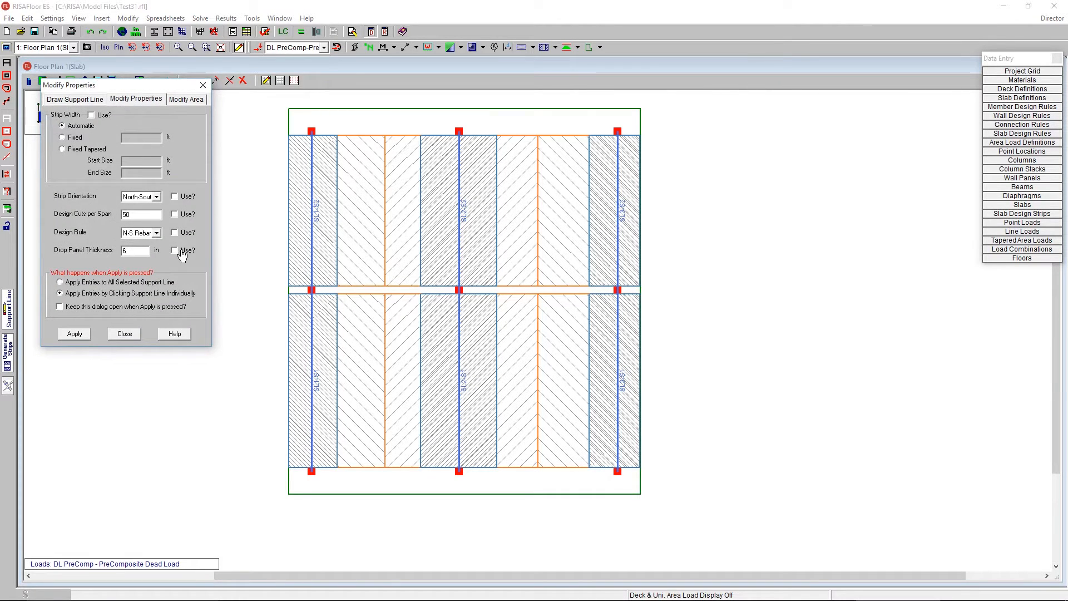
left_click(174, 251)
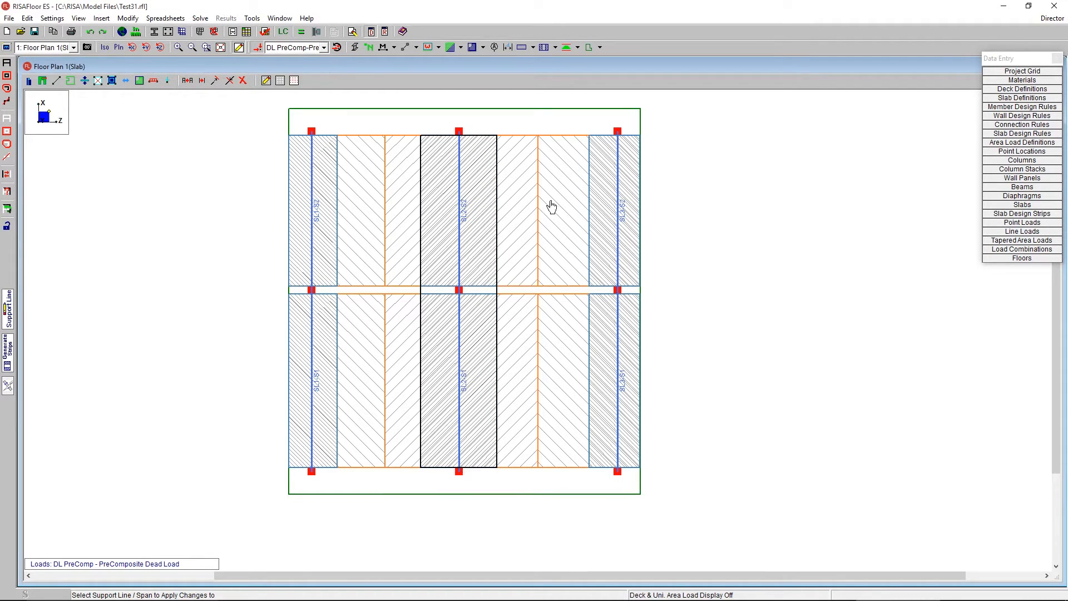
mouse_move(550, 198)
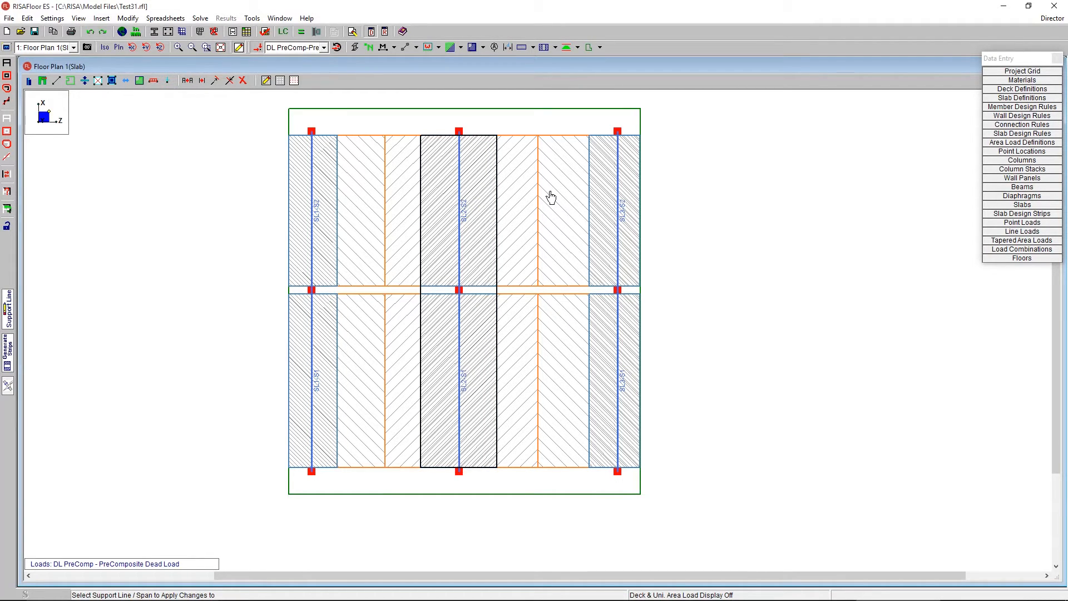
mouse_move(300, 47)
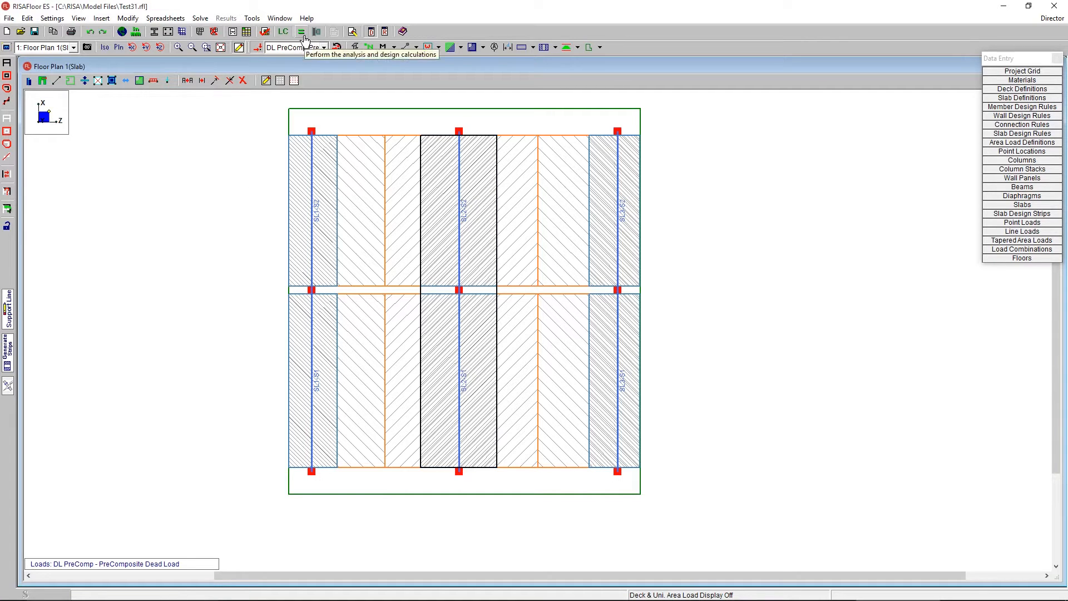
- Solve the floor model and dismiss the Beam Design results spreadsheet
left_click(303, 31)
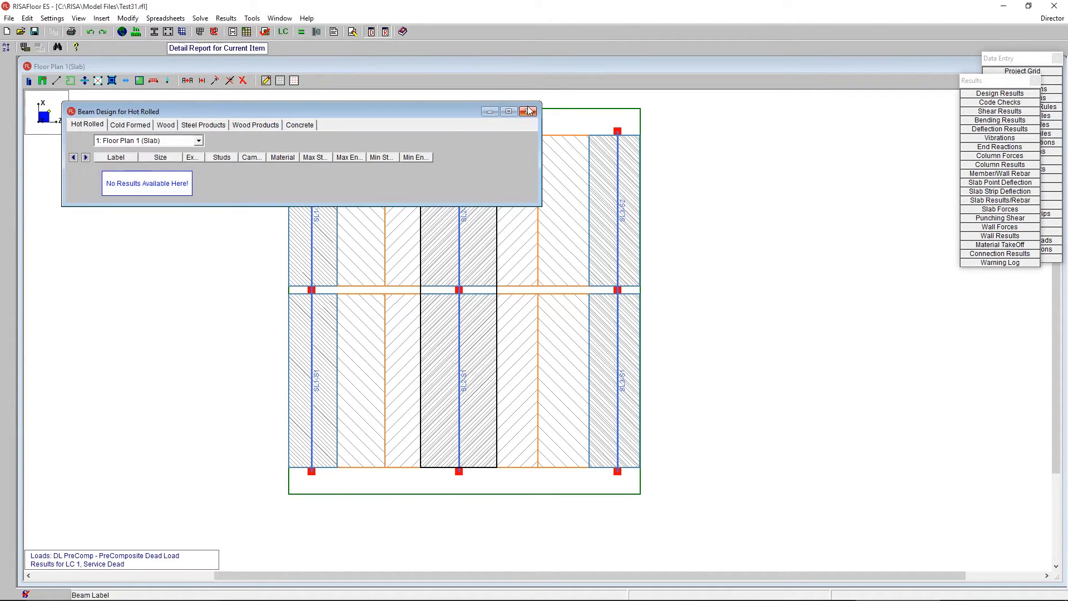
left_click(528, 111)
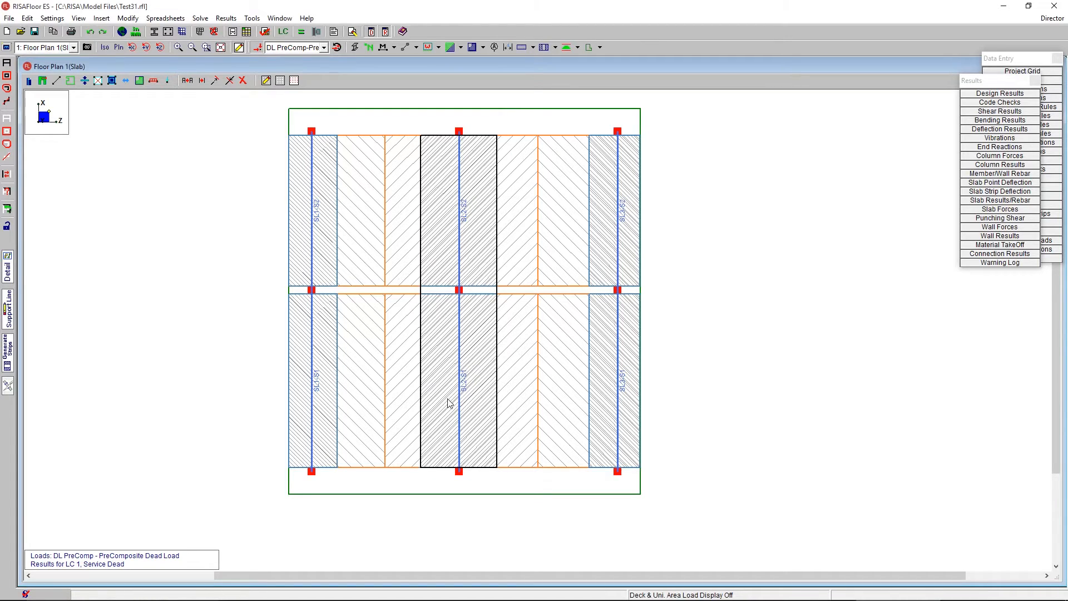
mouse_move(472, 295)
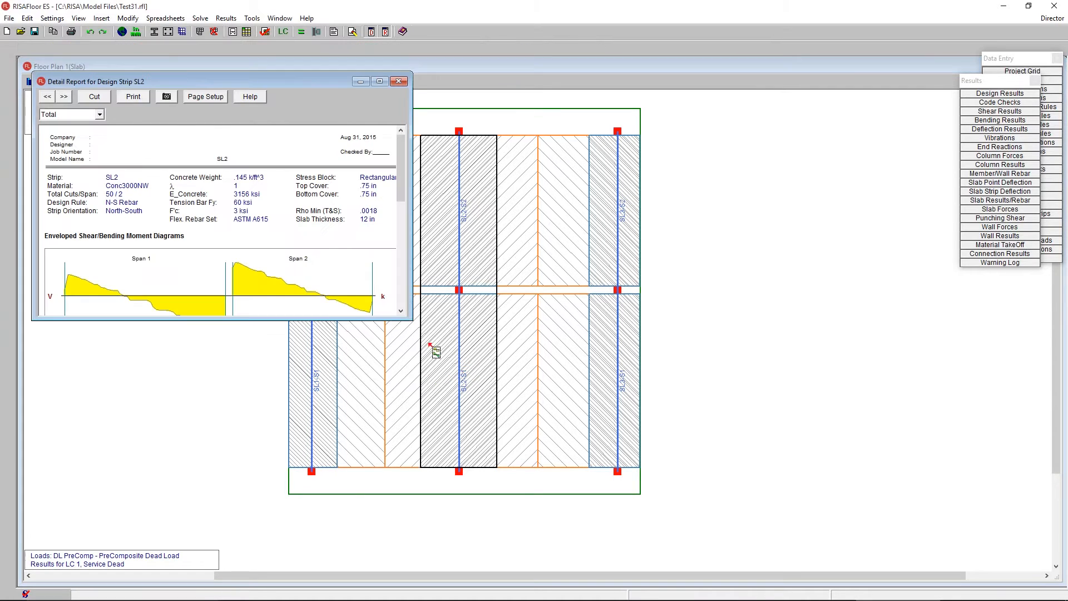
mouse_move(372, 223)
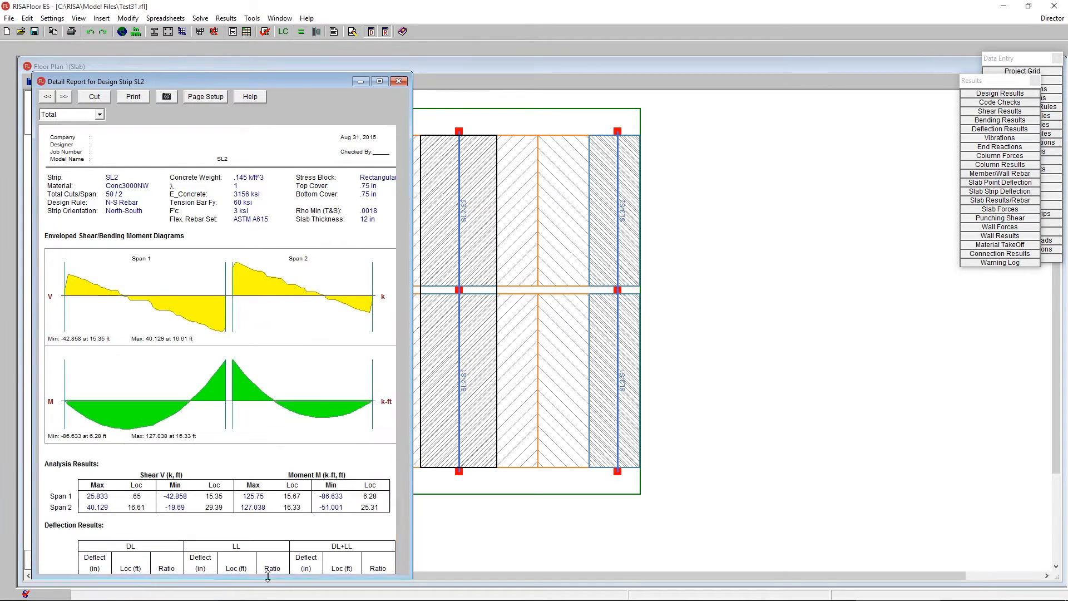
left_click(100, 113)
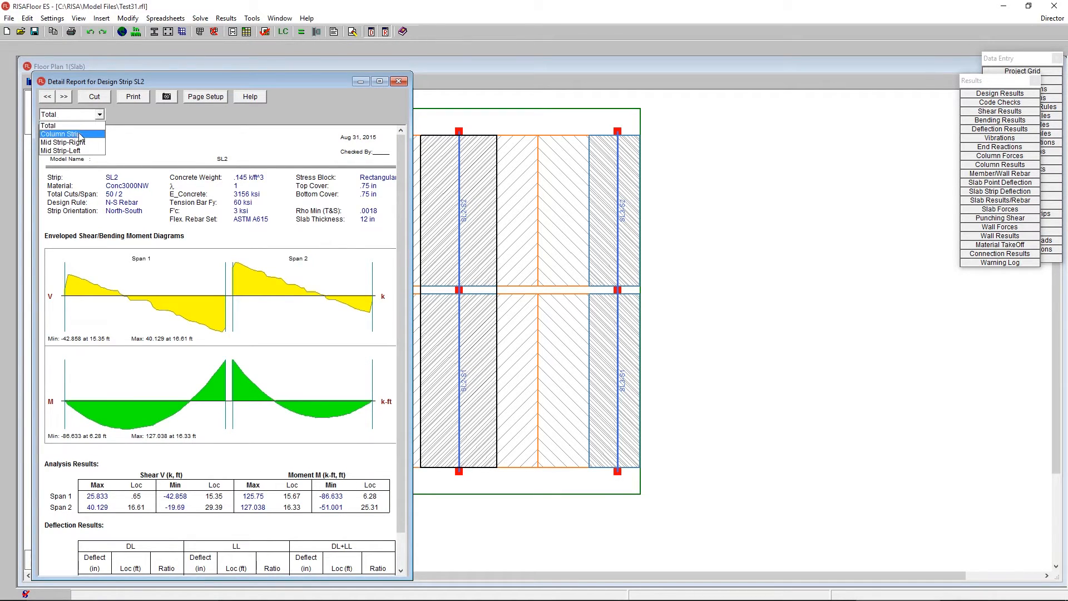
left_click(61, 134)
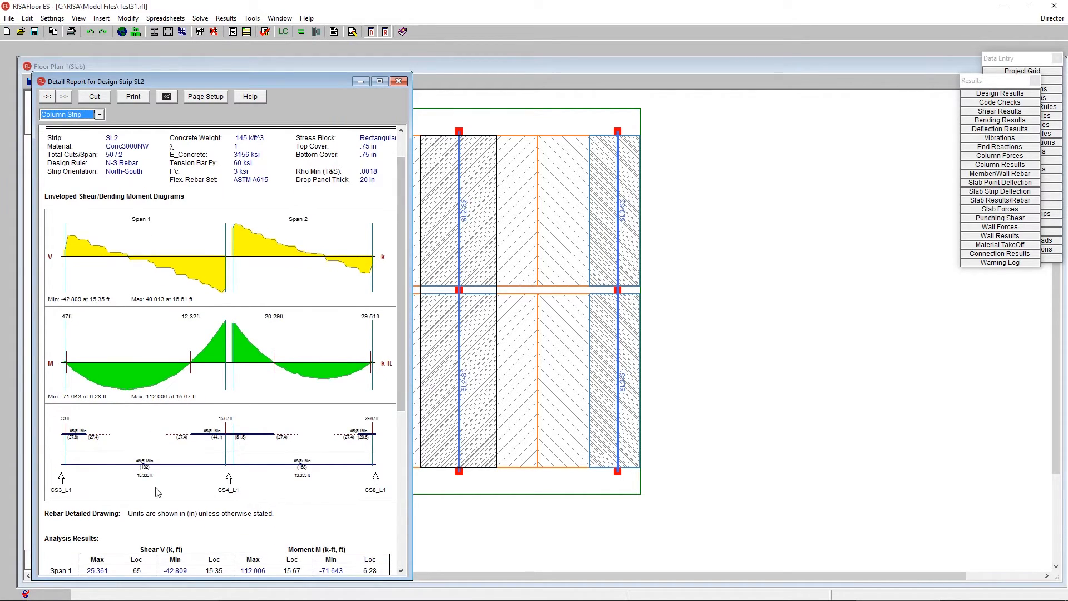
mouse_move(403, 385)
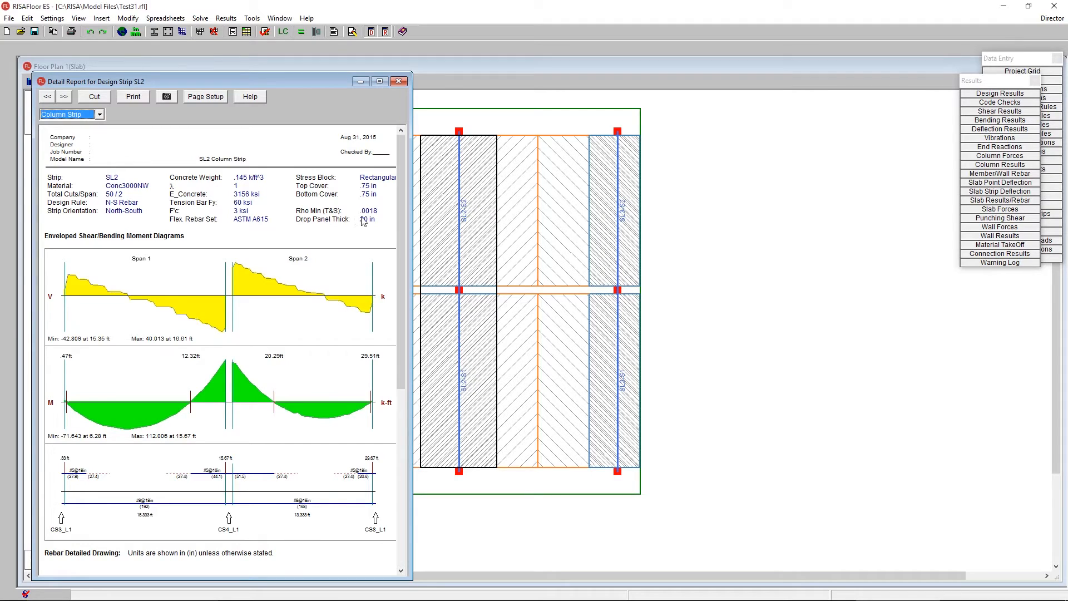
left_click(98, 114)
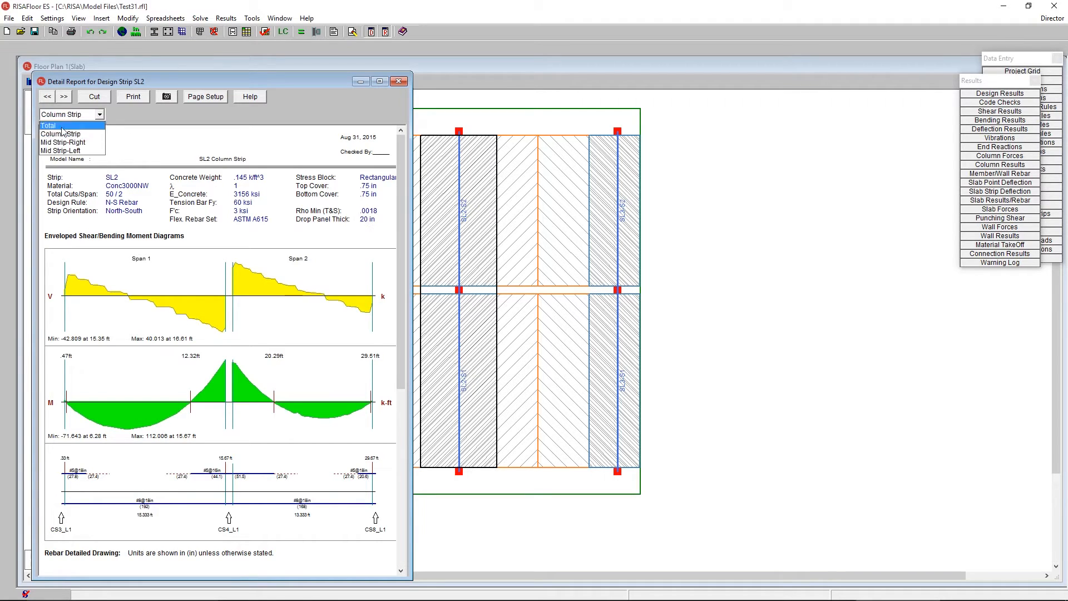
left_click(60, 143)
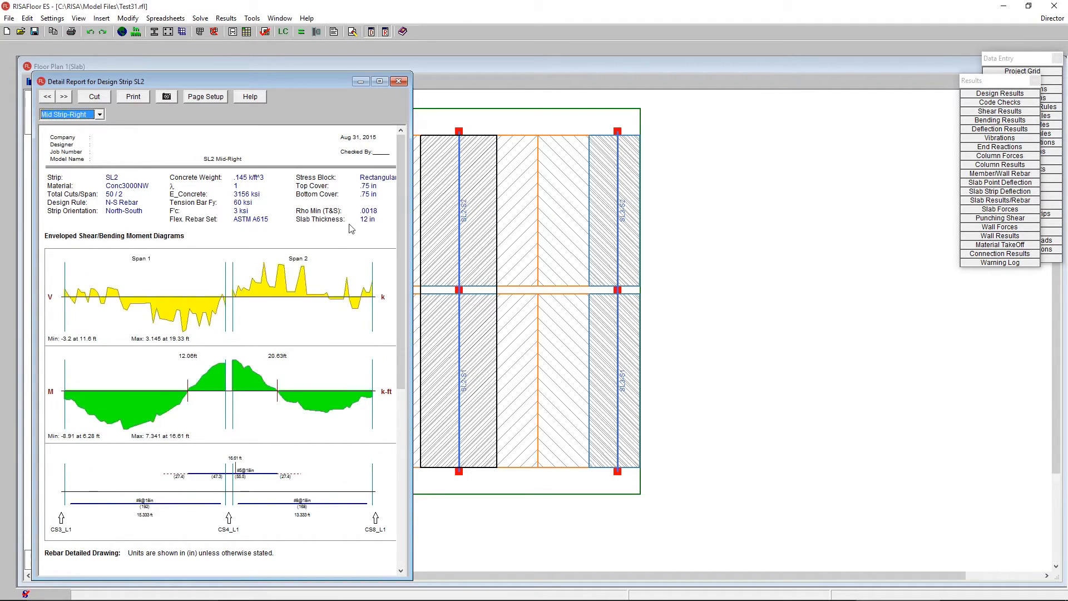
left_click(99, 114)
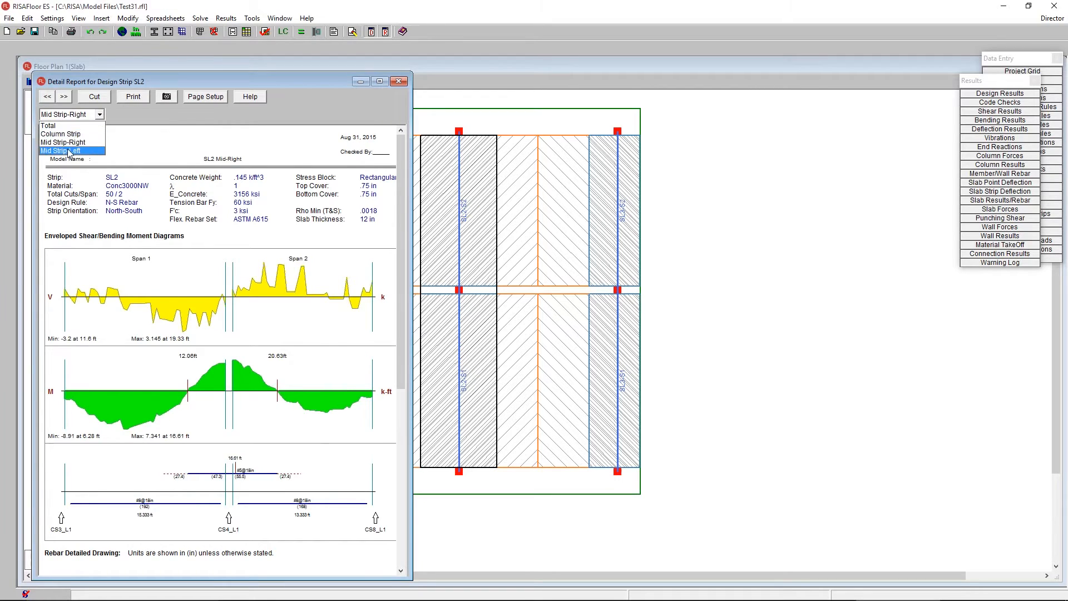
left_click(58, 151)
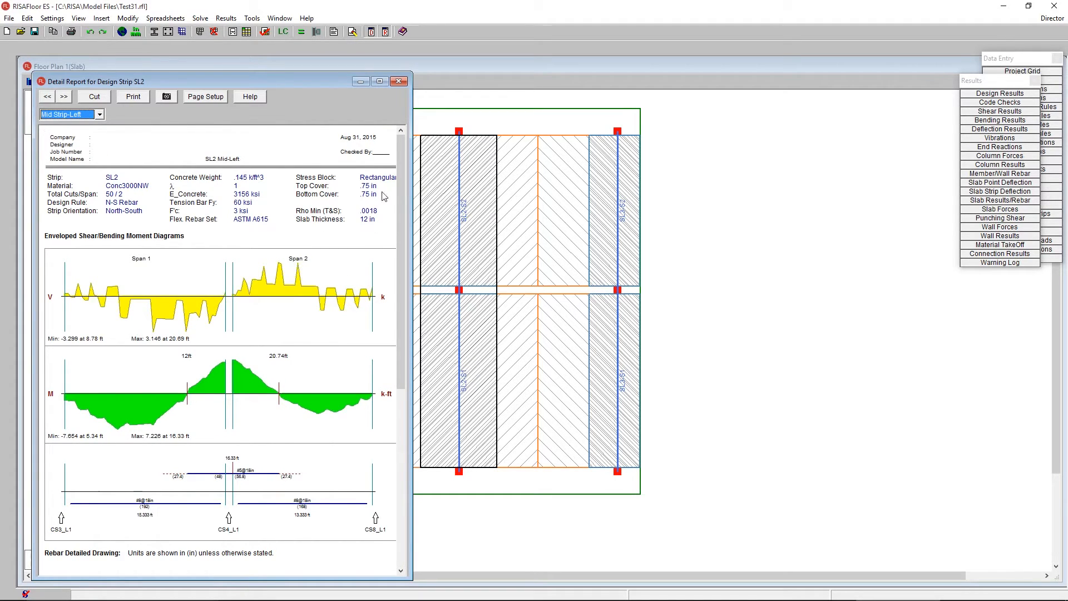
left_click(398, 80)
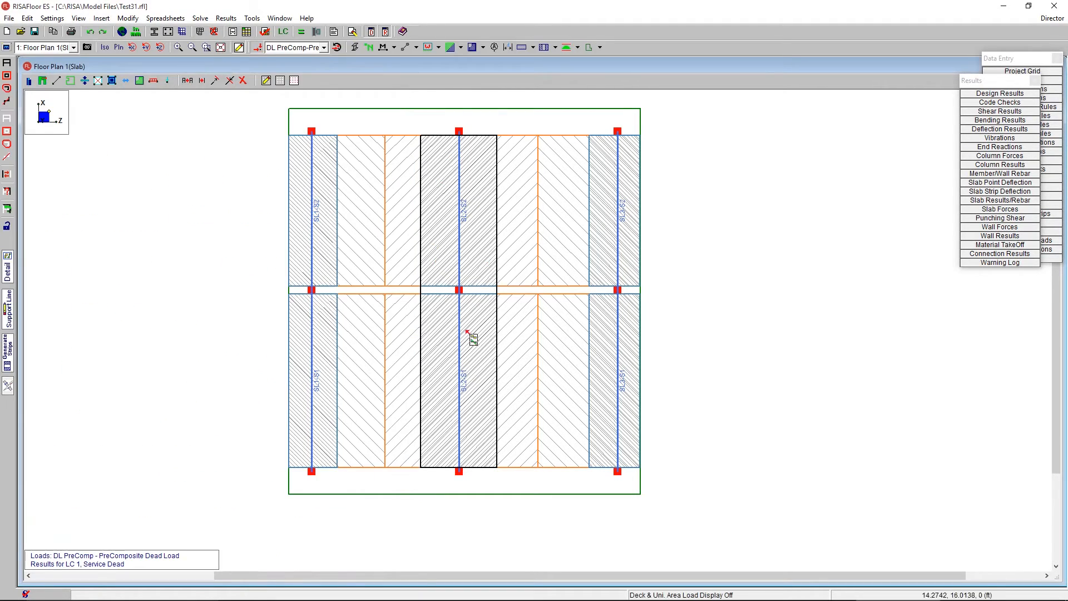
mouse_move(469, 443)
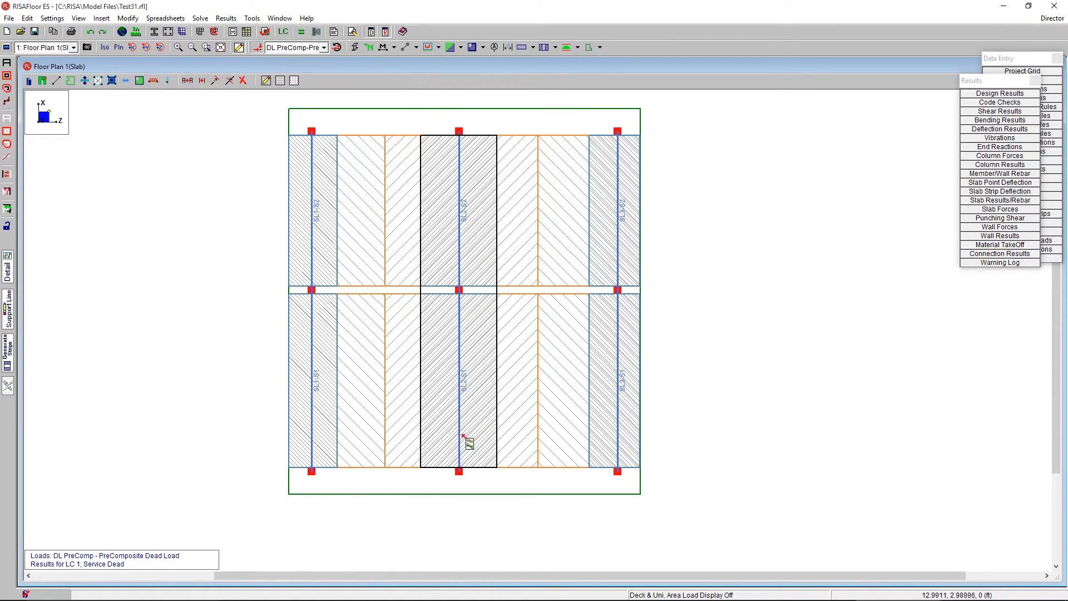
mouse_move(467, 311)
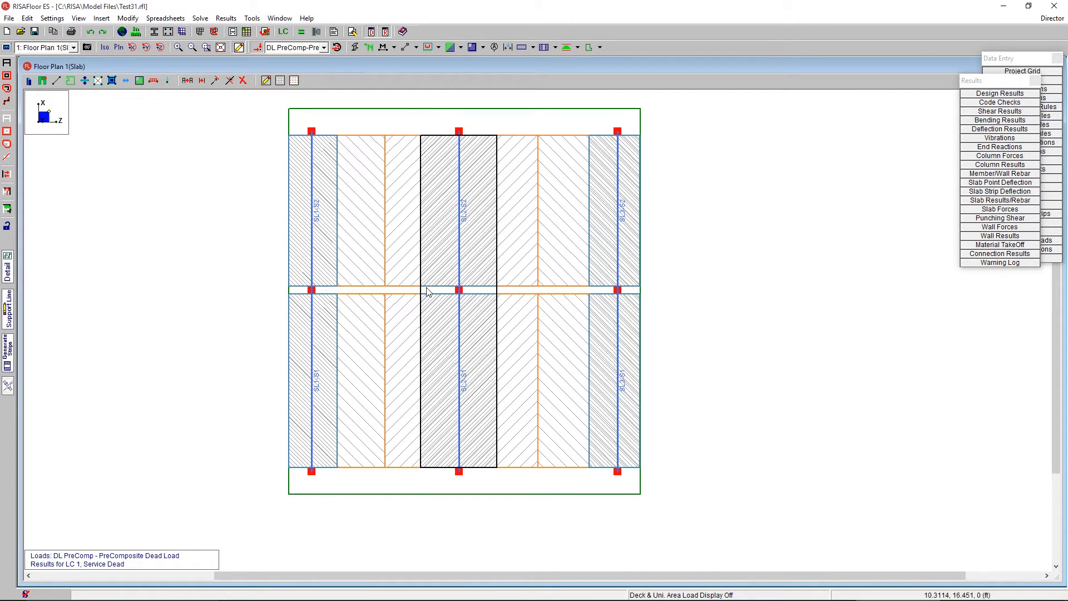
mouse_move(441, 303)
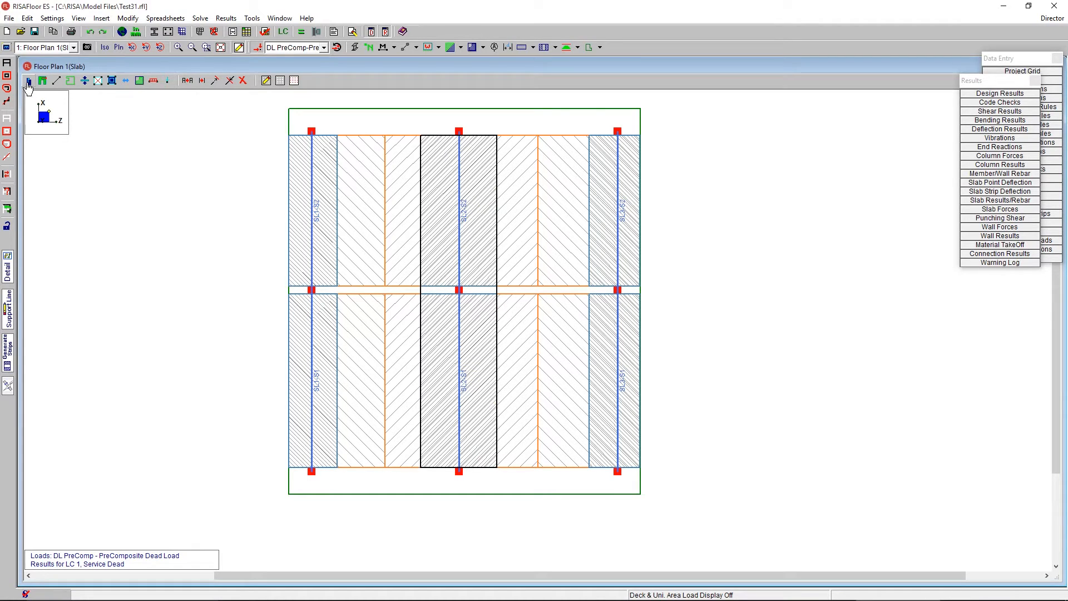
- Clear the current results and switch the Columns tool to modifying existing column properties
left_click(27, 80)
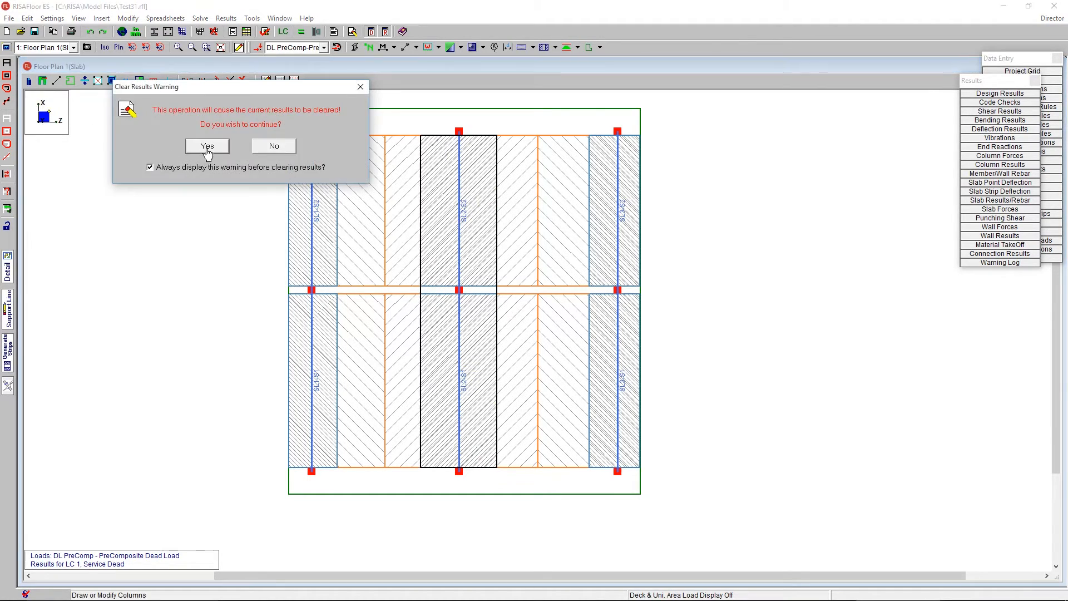
left_click(207, 145)
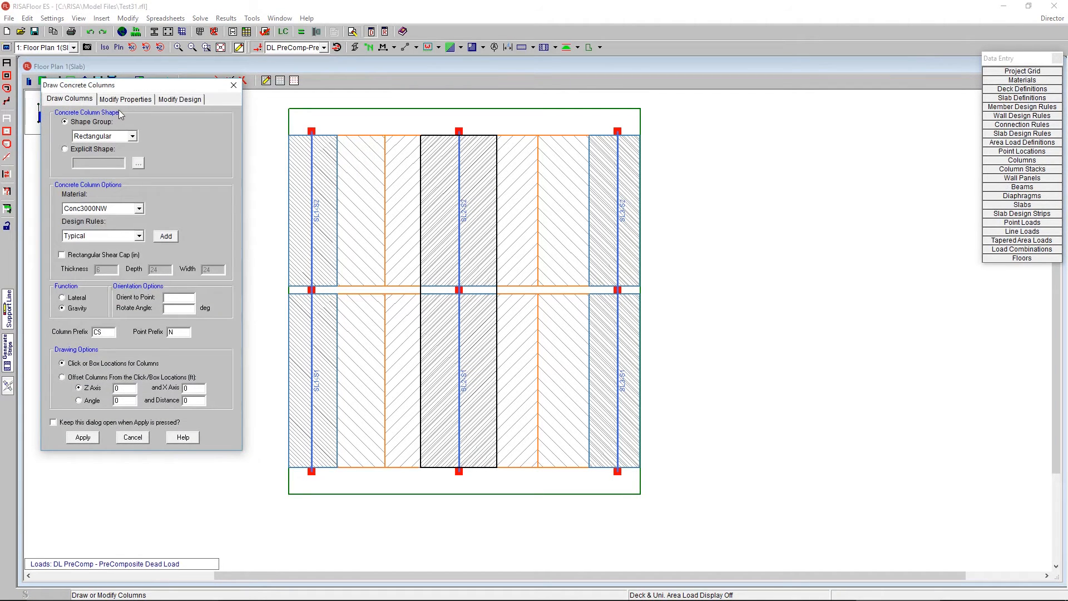
left_click(125, 99)
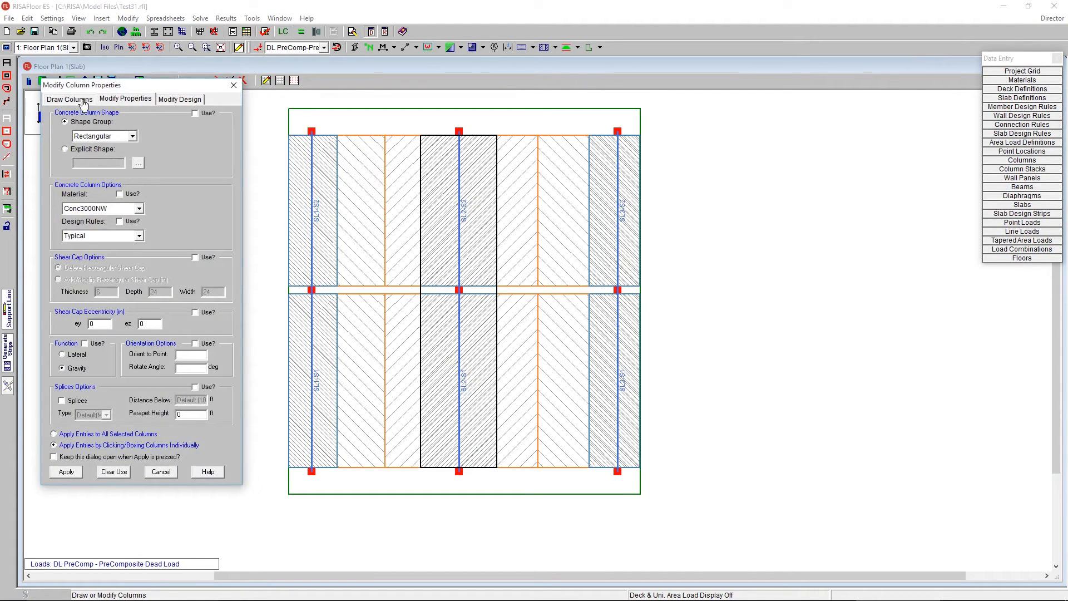
left_click(126, 99)
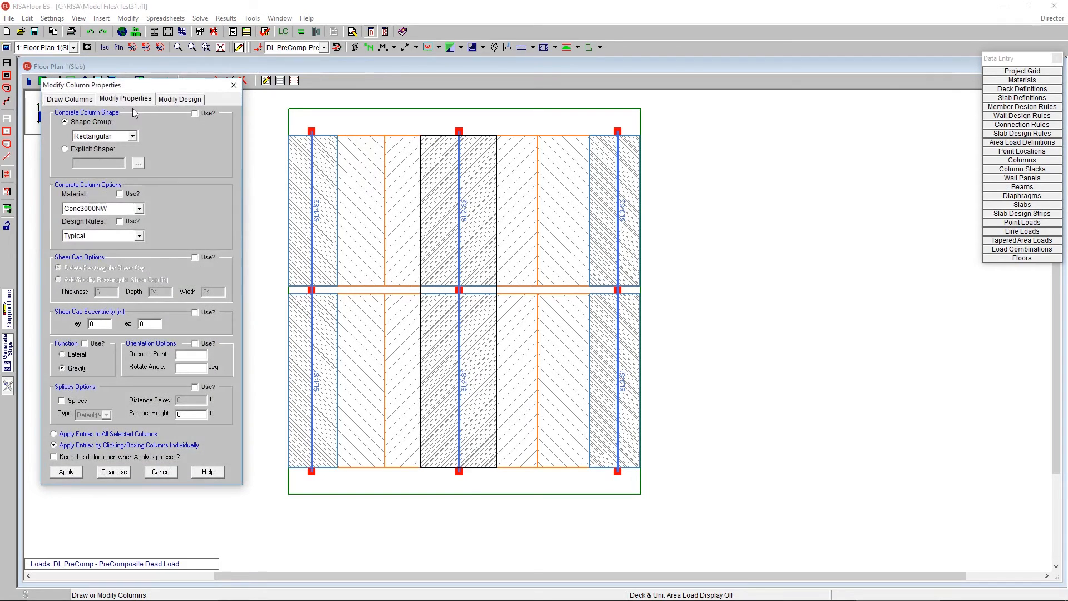
mouse_move(154, 269)
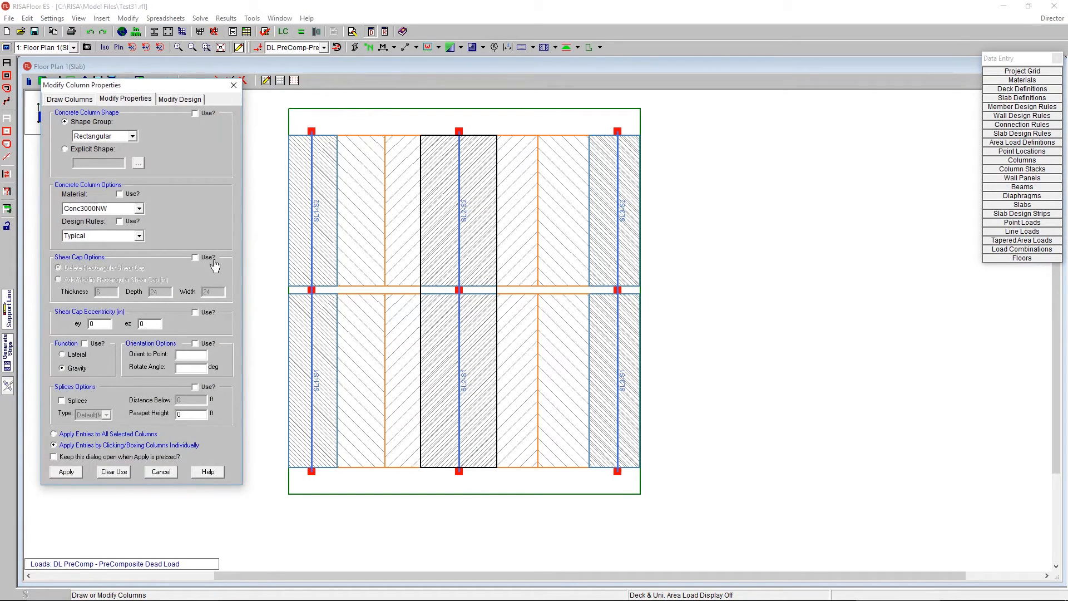
- Apply an added rectangular 48 x 48 shear cap through the column properties
left_click(194, 257)
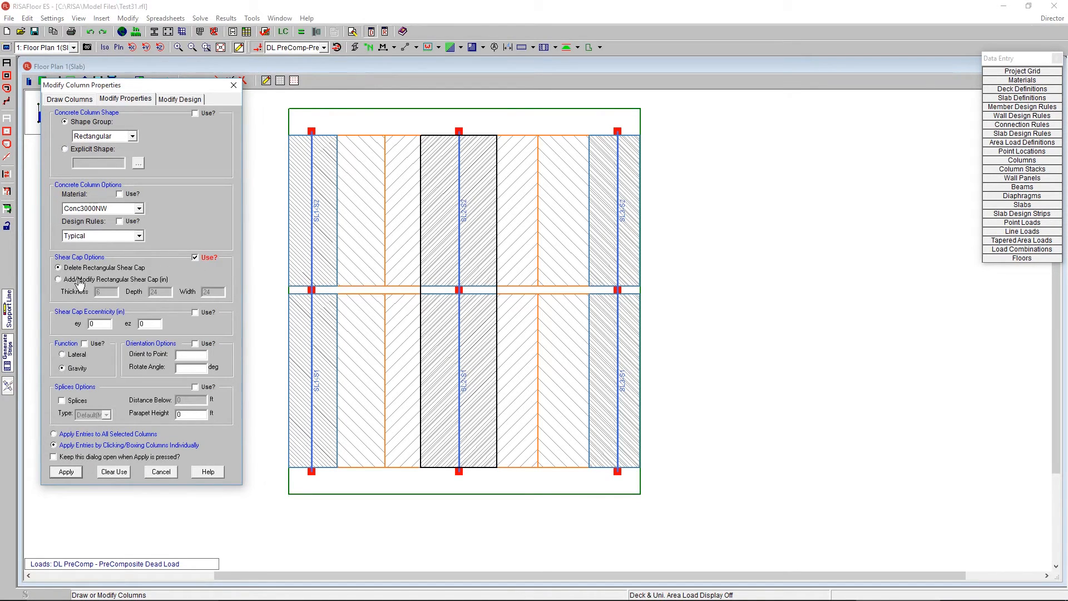
left_click(58, 279)
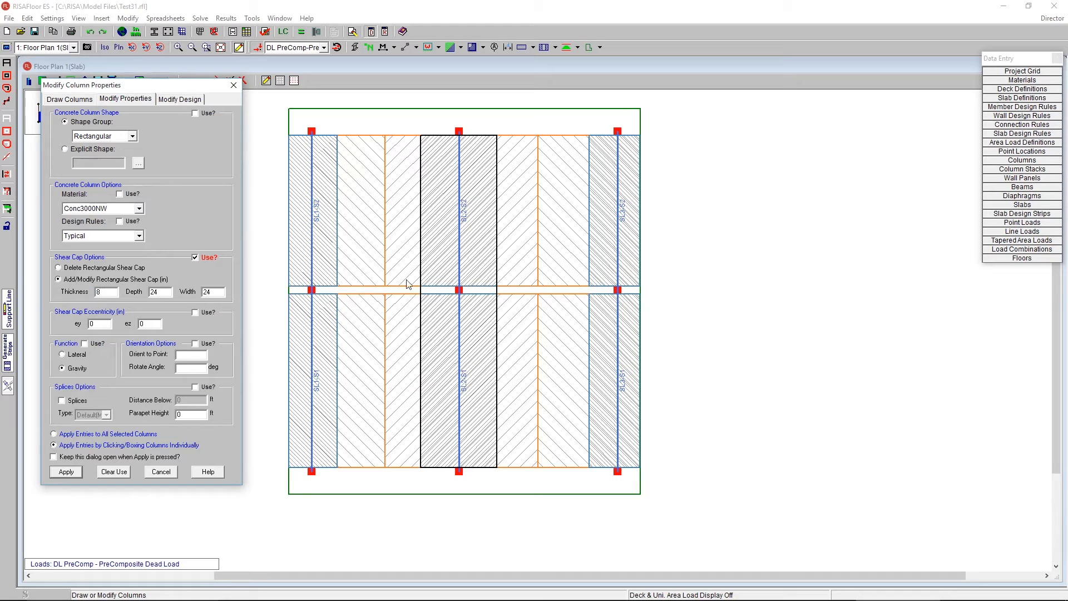
type("48")
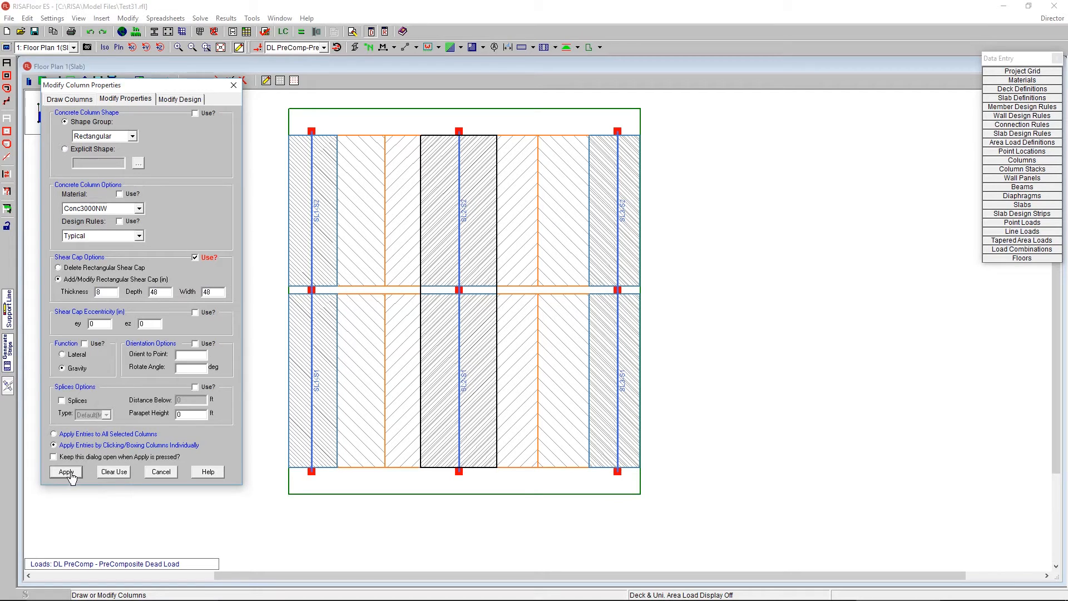
left_click(65, 471)
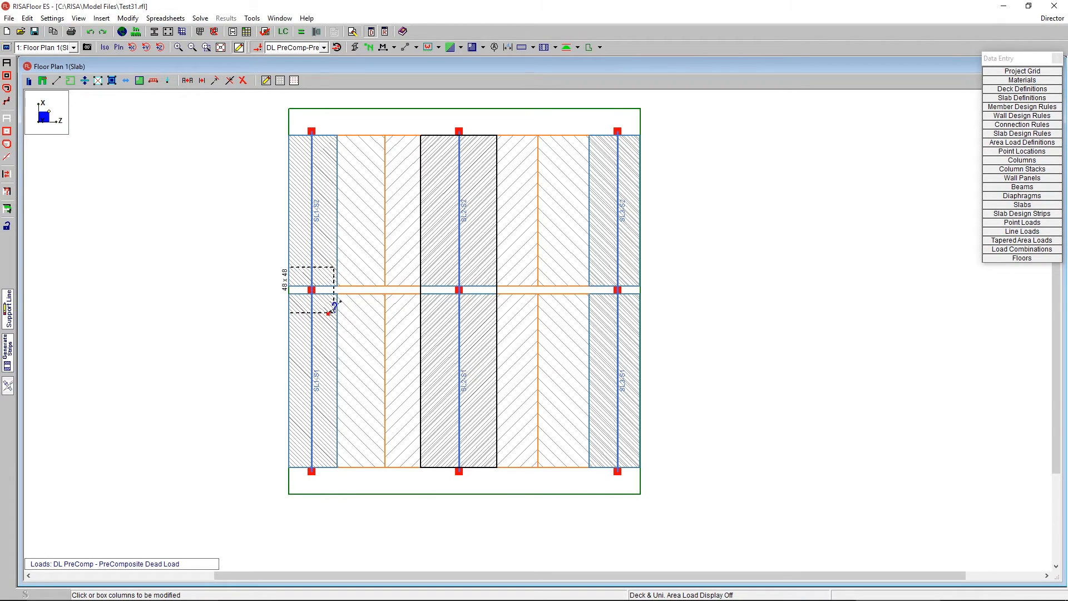
mouse_move(210, 302)
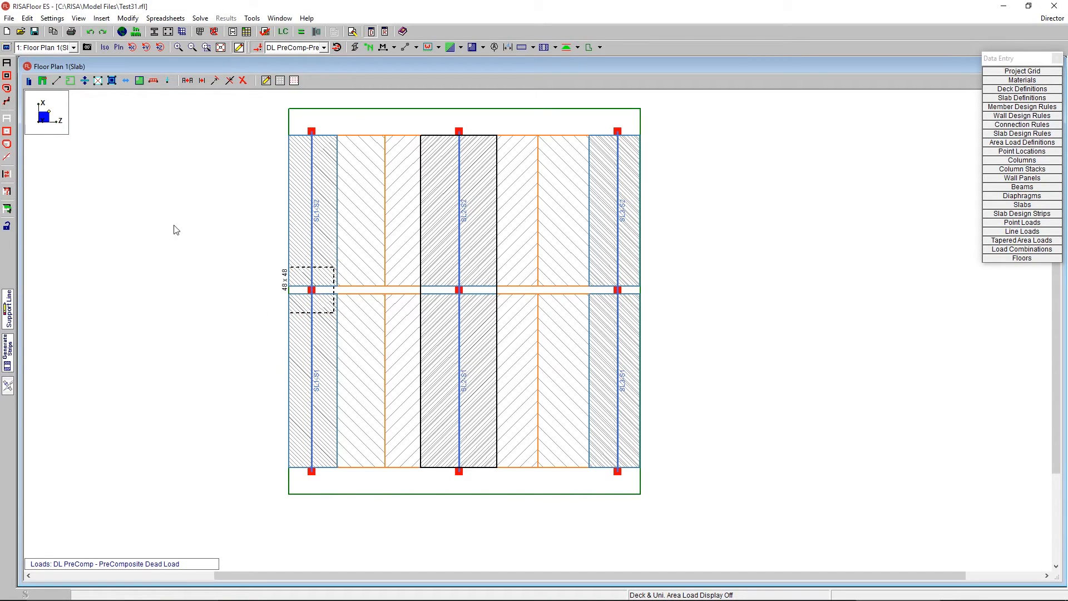
mouse_move(296, 252)
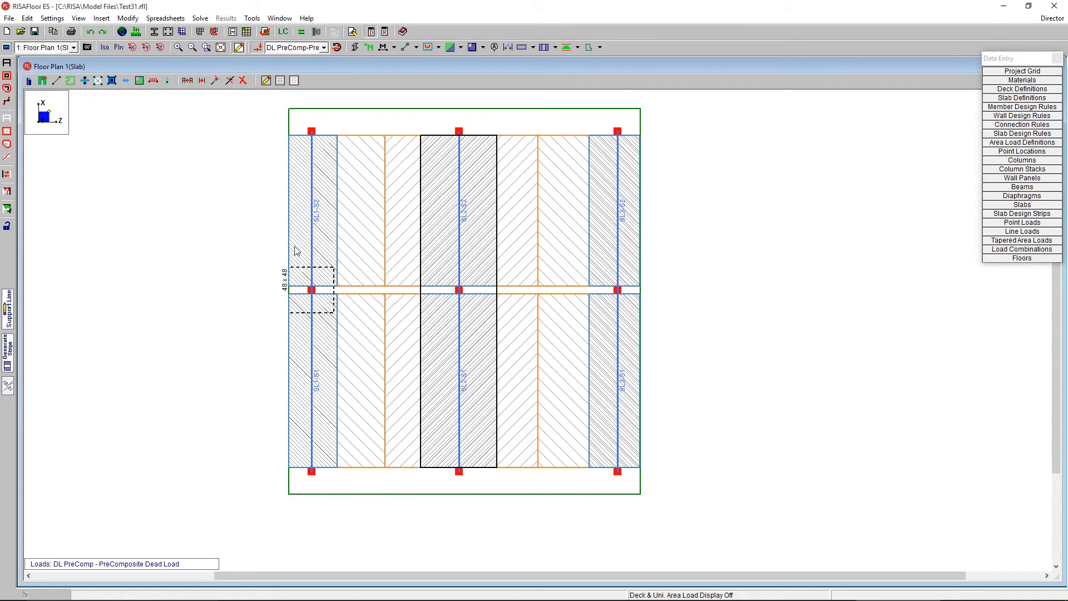
mouse_move(588, 165)
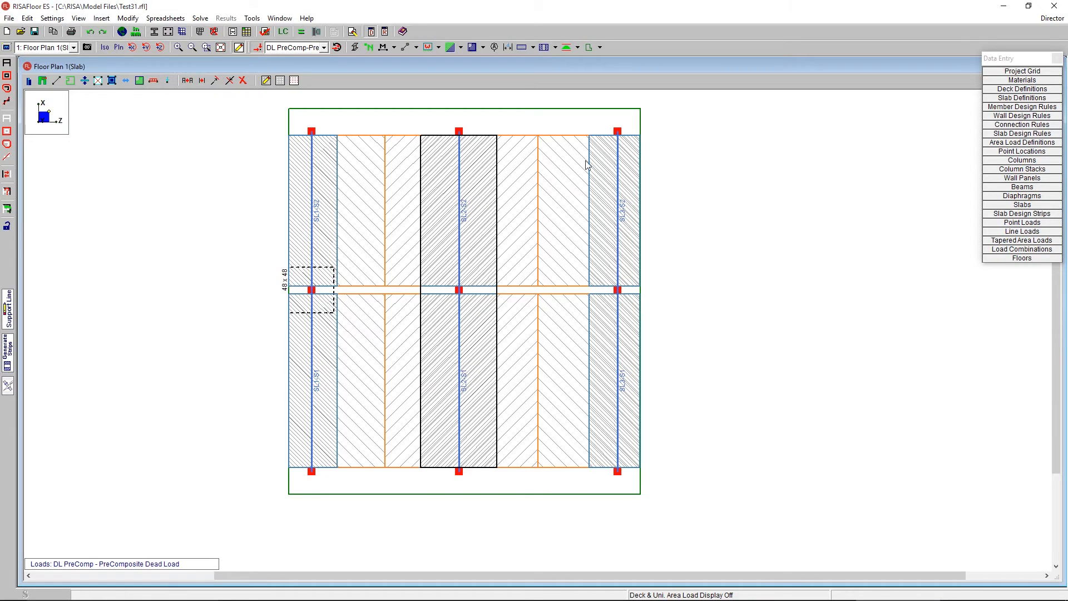
mouse_move(430, 414)
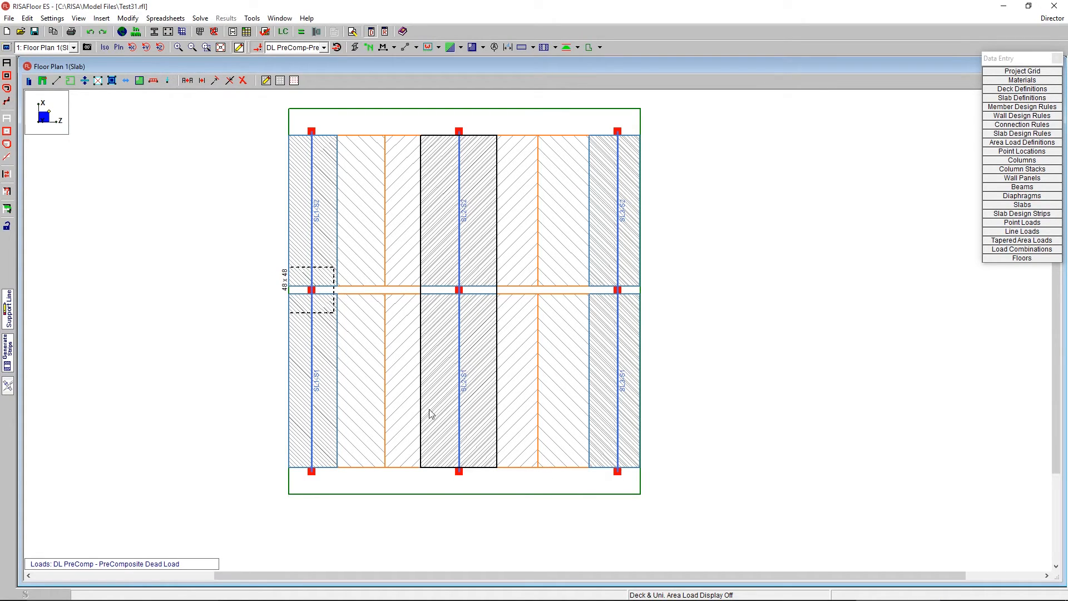
mouse_move(84, 80)
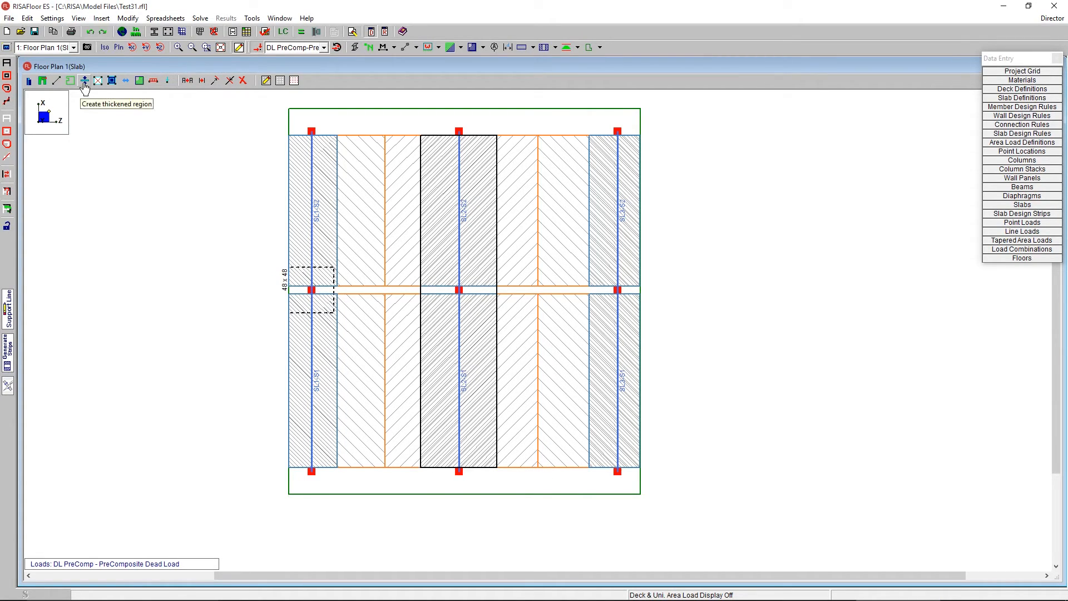
- Start a thickened slab region drawn as a rectangle on the Thickness tab
left_click(85, 80)
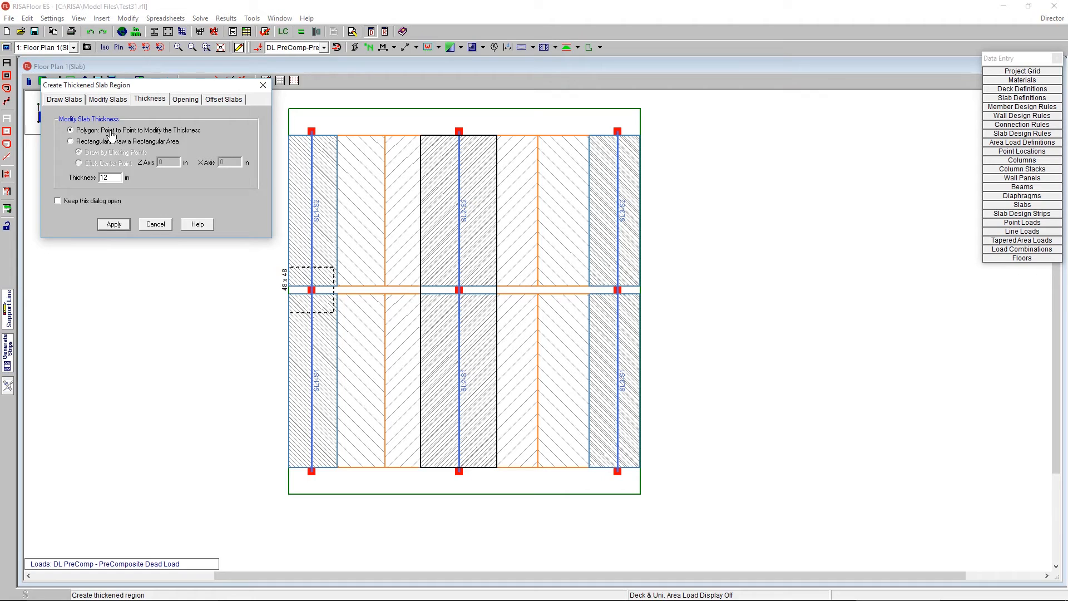
mouse_move(113, 149)
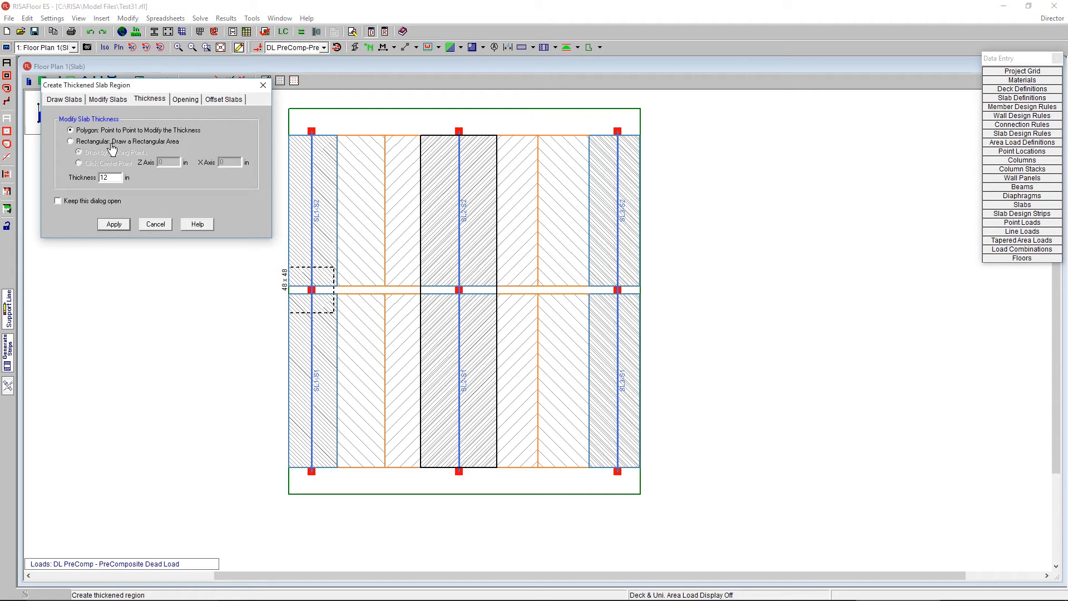
left_click(71, 142)
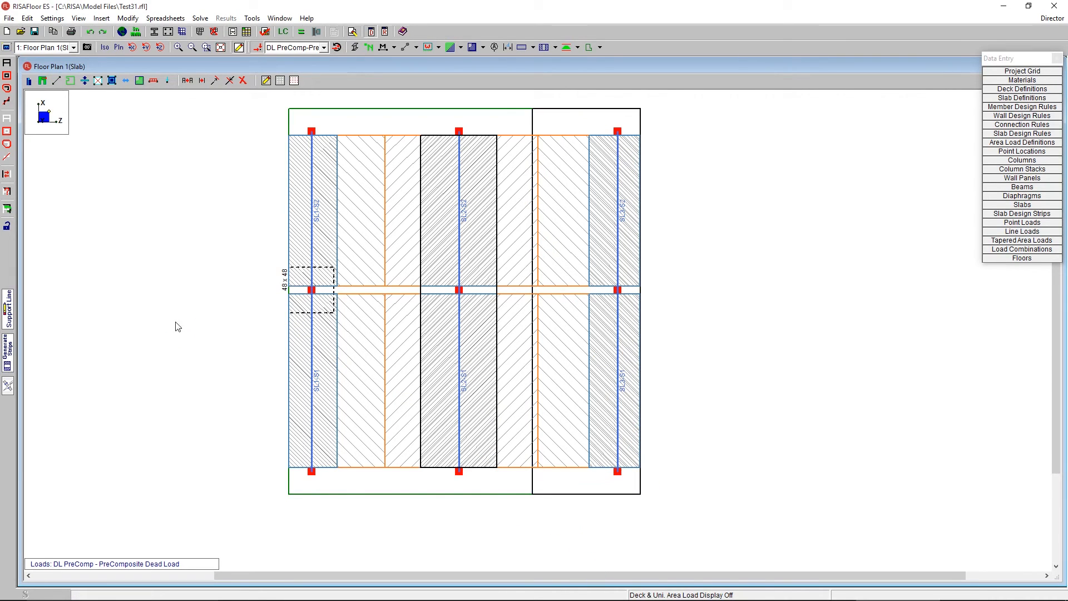
mouse_move(278, 304)
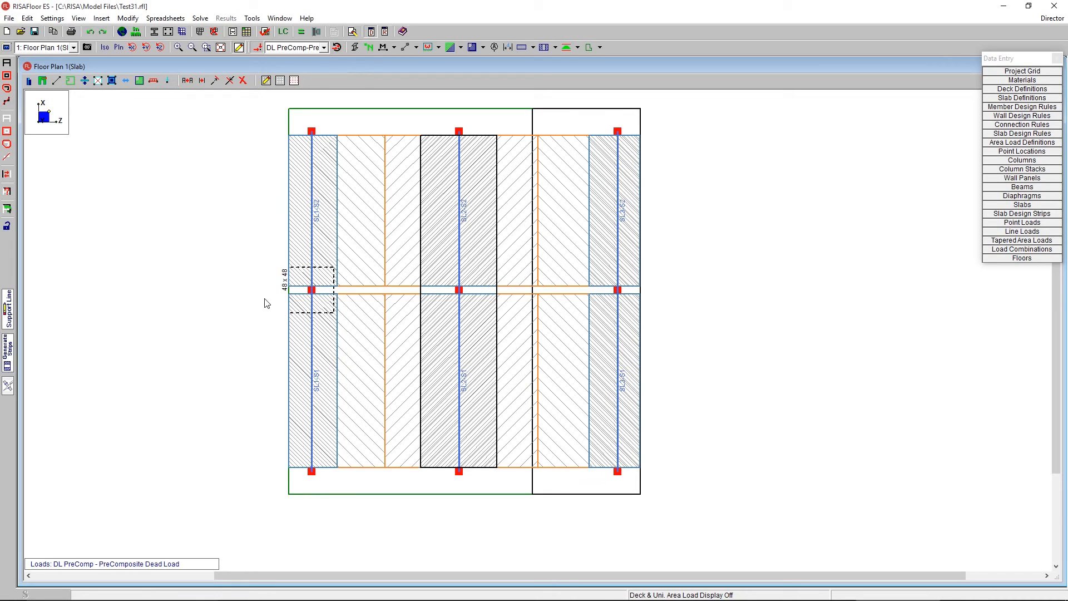
mouse_move(316, 307)
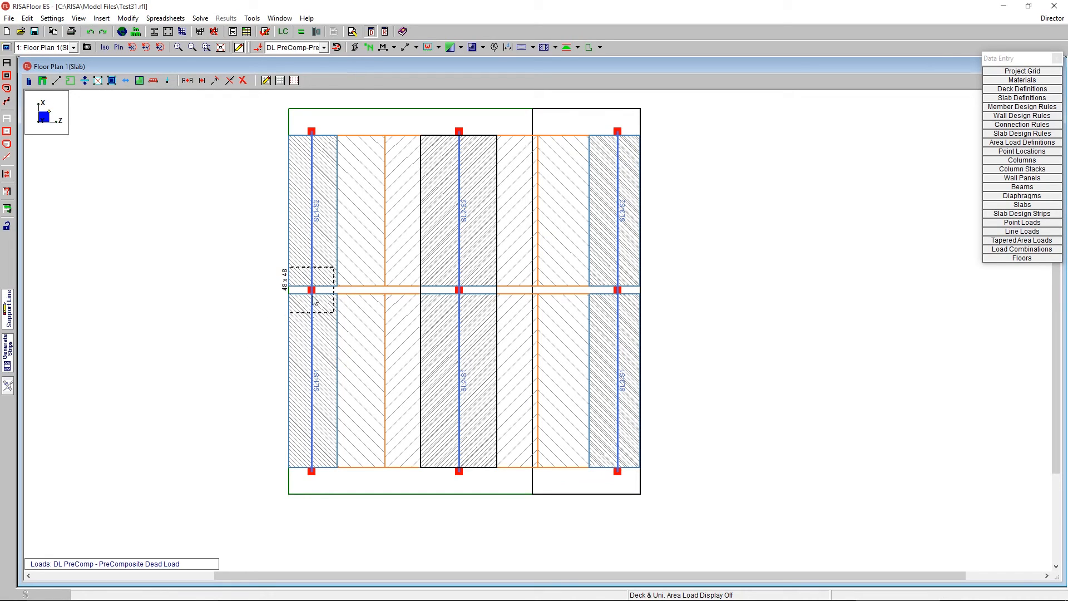
mouse_move(488, 189)
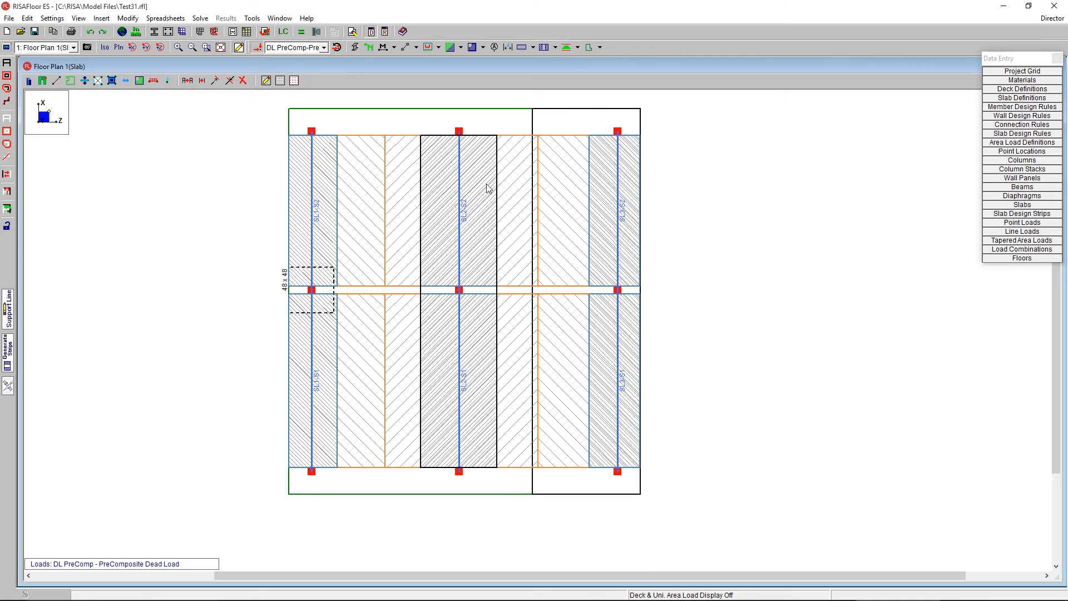
mouse_move(554, 480)
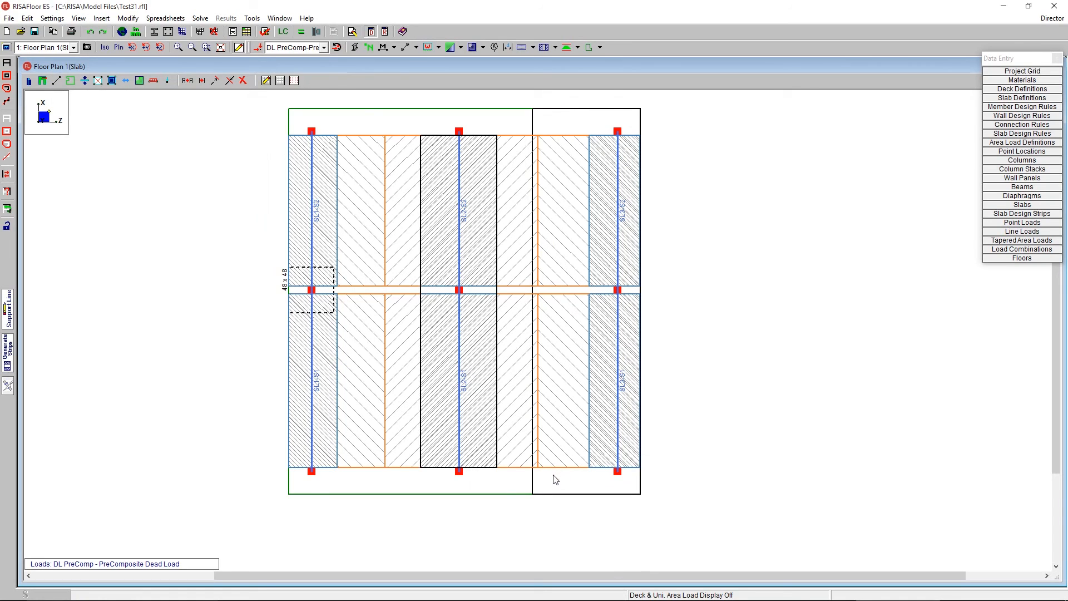